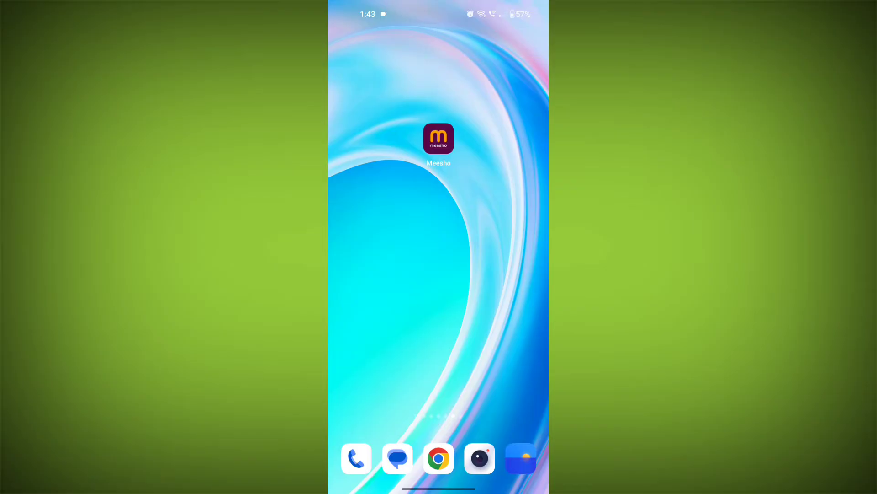
# Long-press the Meesho icon to show its shortcut menu with App info.
pyautogui.click(439, 138)
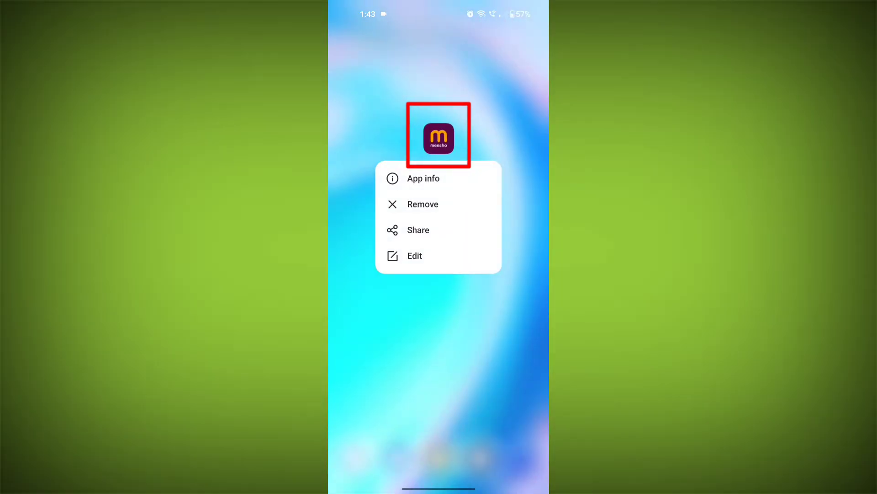
pyautogui.click(423, 177)
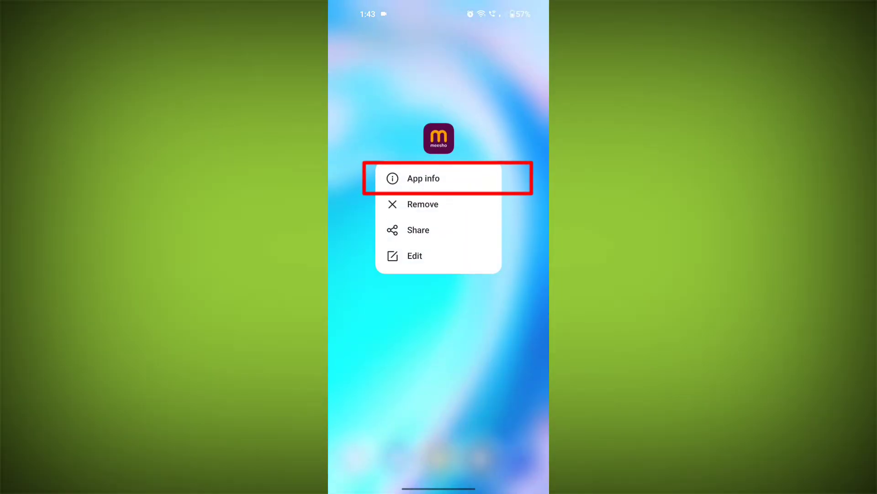
# Clear Meesho's storage data from App info, confirming Delete, then open its permissions.
pyautogui.click(438, 177)
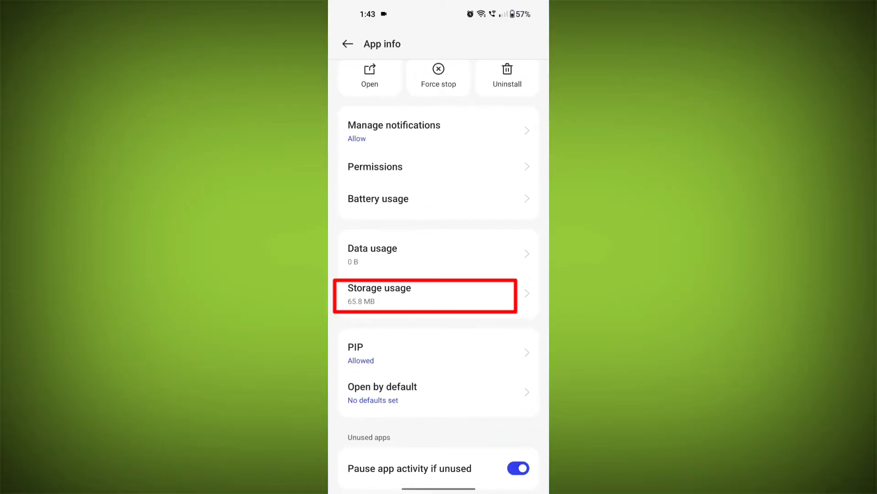
pyautogui.click(425, 294)
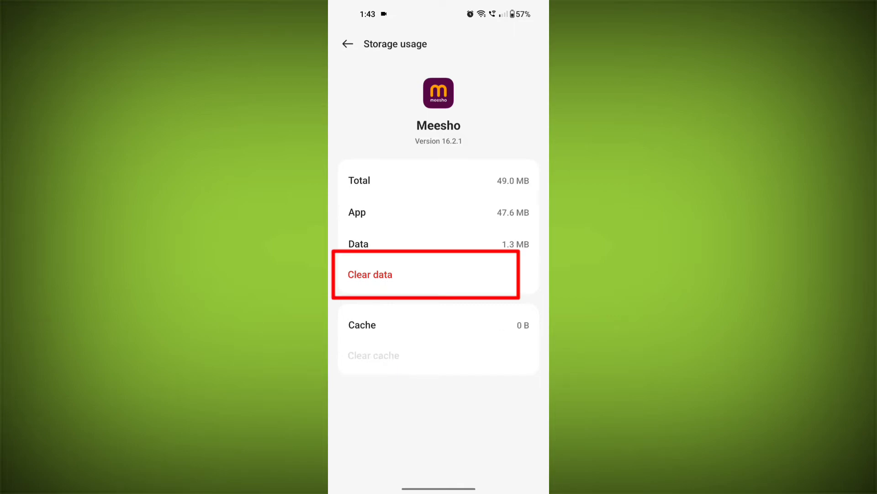
pyautogui.click(369, 274)
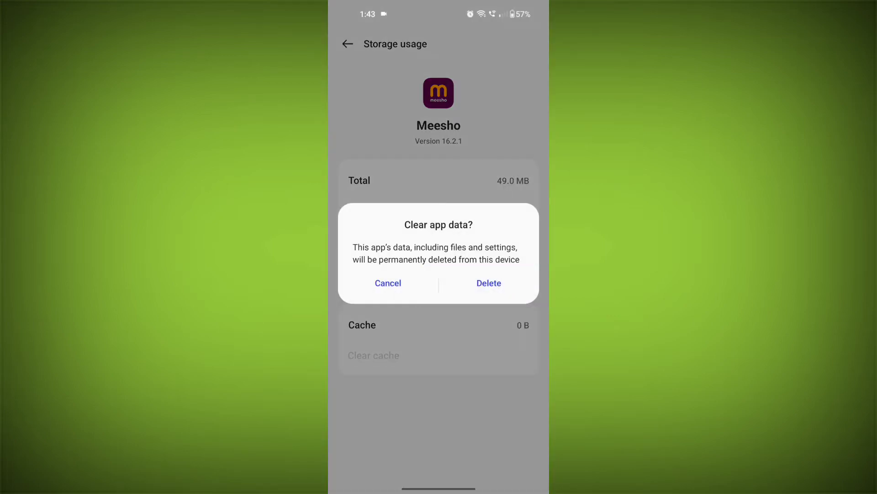
pyautogui.click(388, 283)
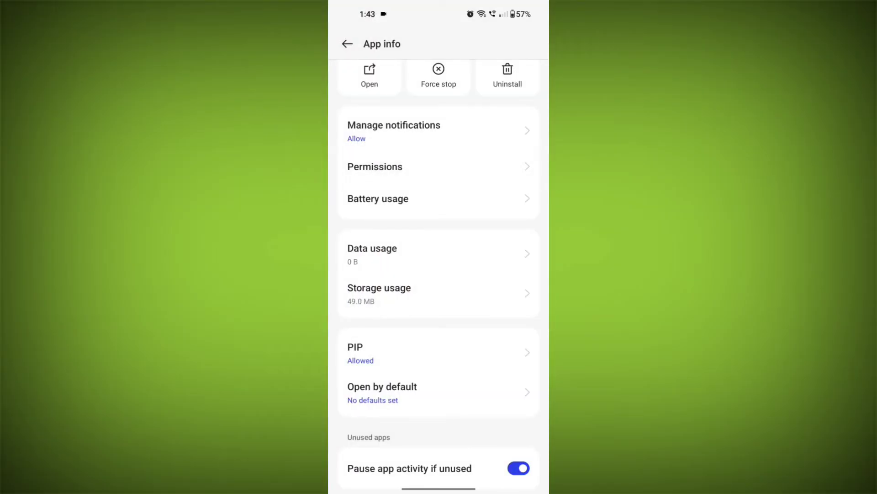
pyautogui.click(374, 167)
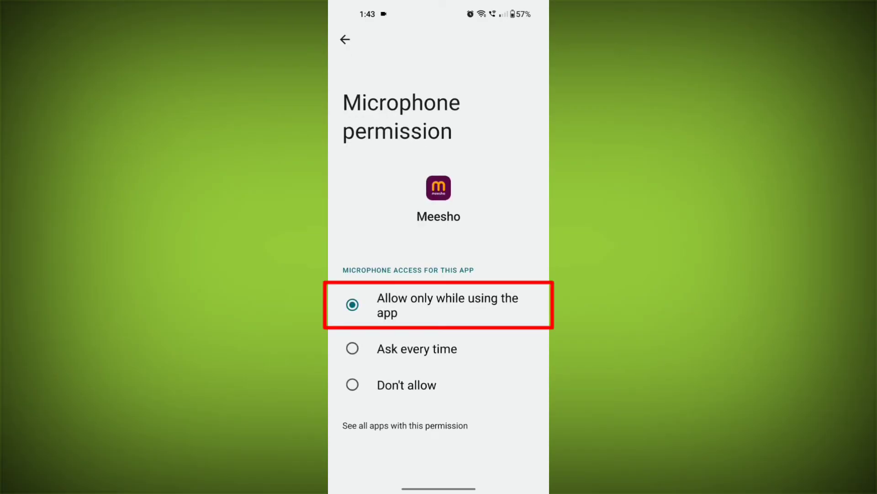
# Set Meesho's microphone permission to 'Allow only while using the app'.
pyautogui.click(346, 40)
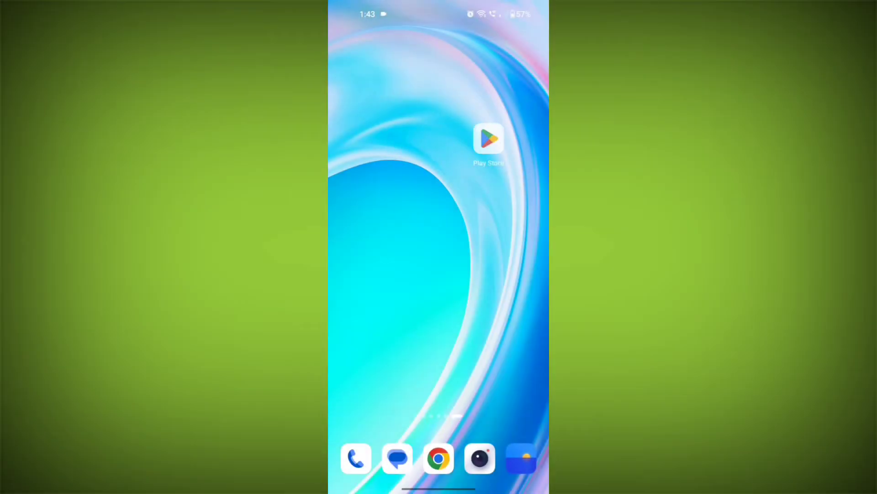
# Launch the Play Store and search for 'meesho'.
pyautogui.click(488, 138)
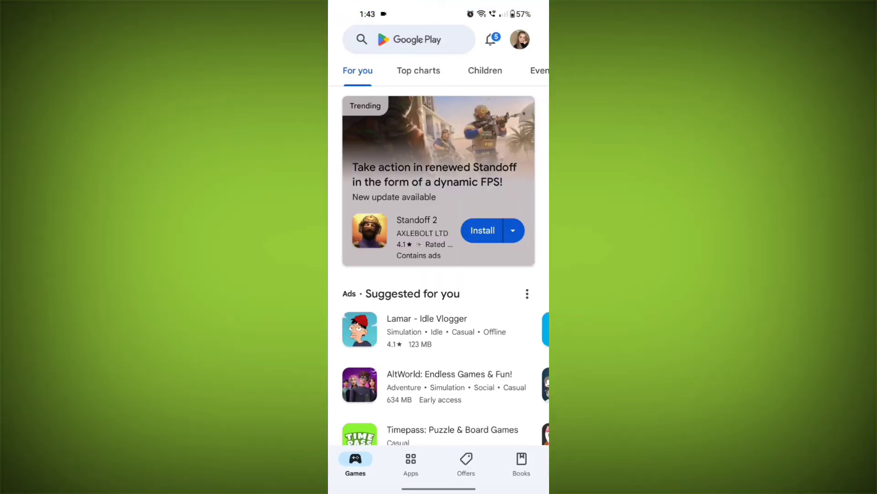
pyautogui.click(408, 40)
pyautogui.write('meesho')
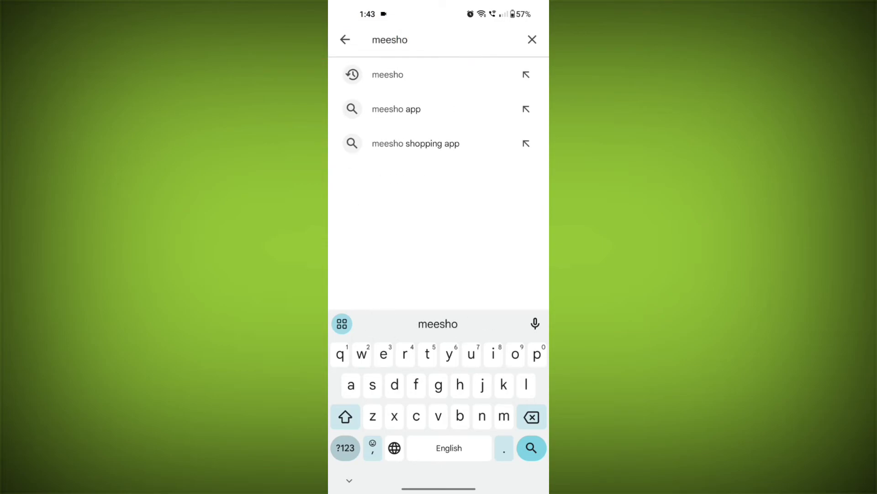
# Open Meesho's Play Store listing and confirm Uninstall in the dialog.
pyautogui.click(532, 448)
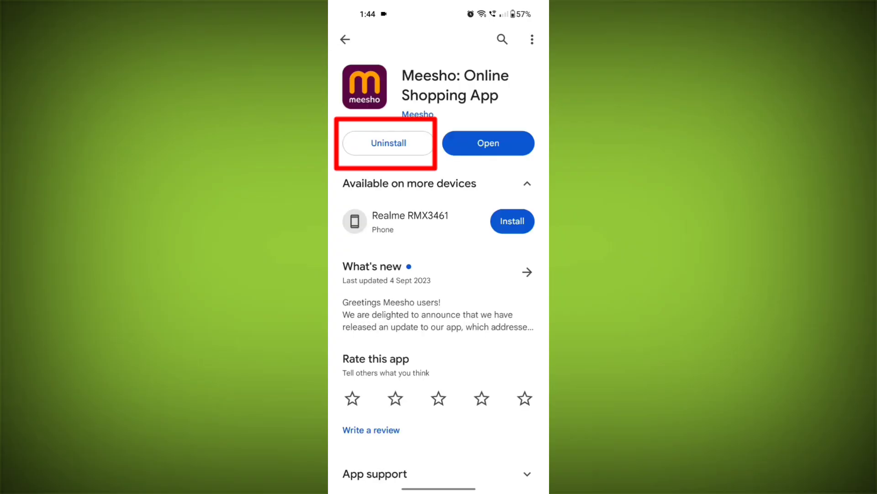
pyautogui.click(386, 142)
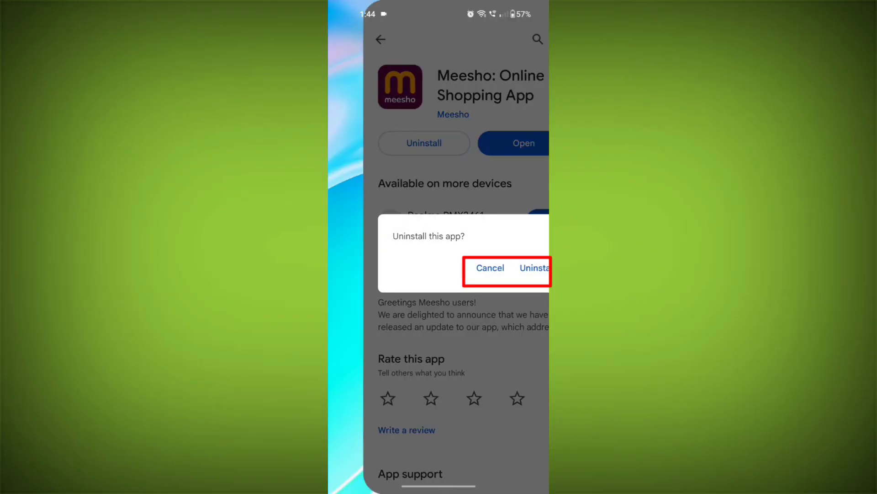
pyautogui.click(535, 267)
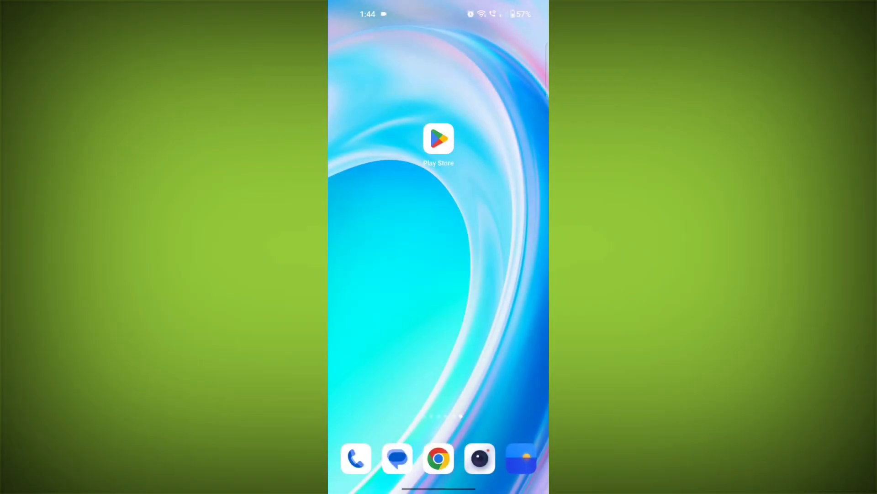